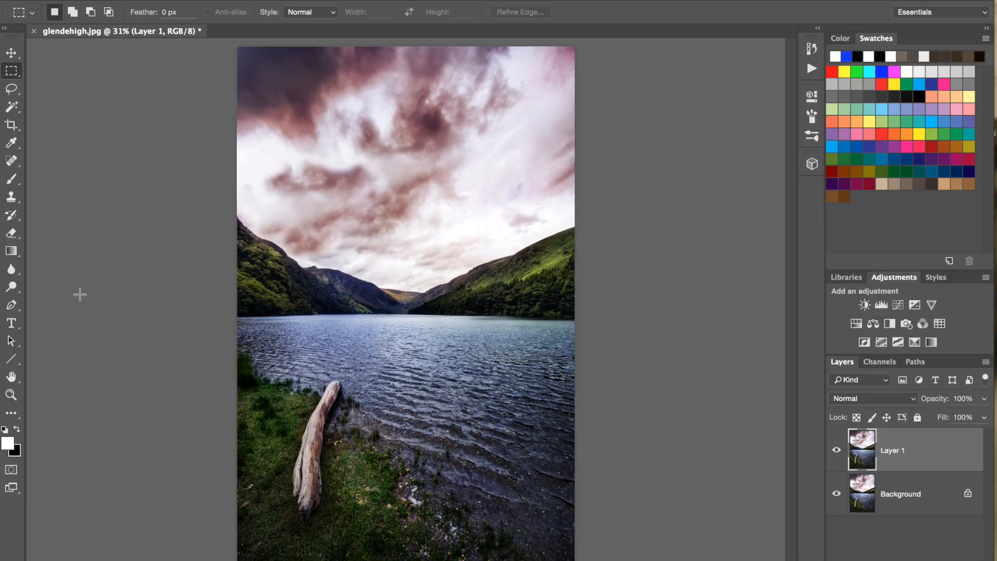
Step: Marquee-select the cloudy sky on Layer 1 and copy it to a new Layer 2
left_click_drag(237, 47, 556, 265)
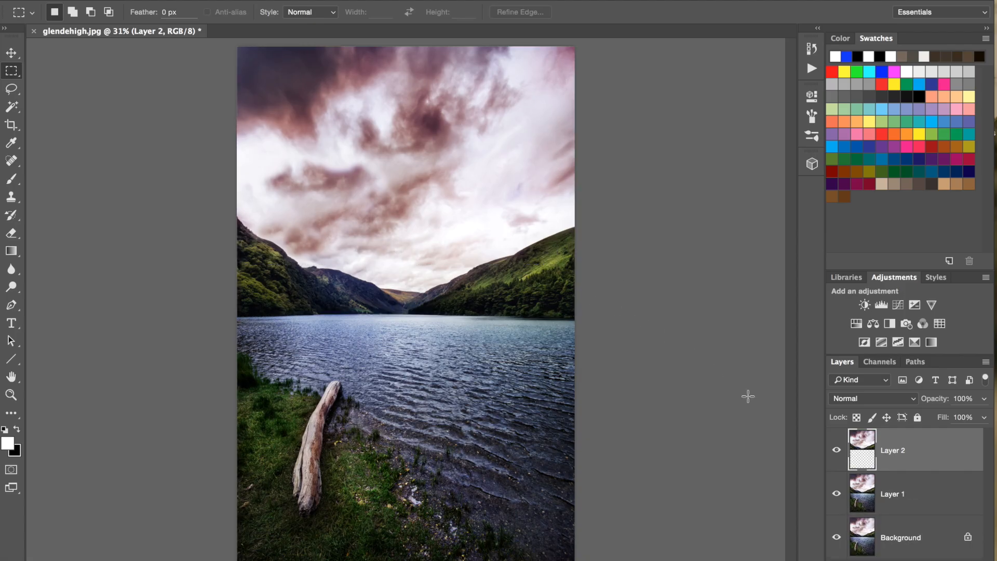
mouse_move(729, 400)
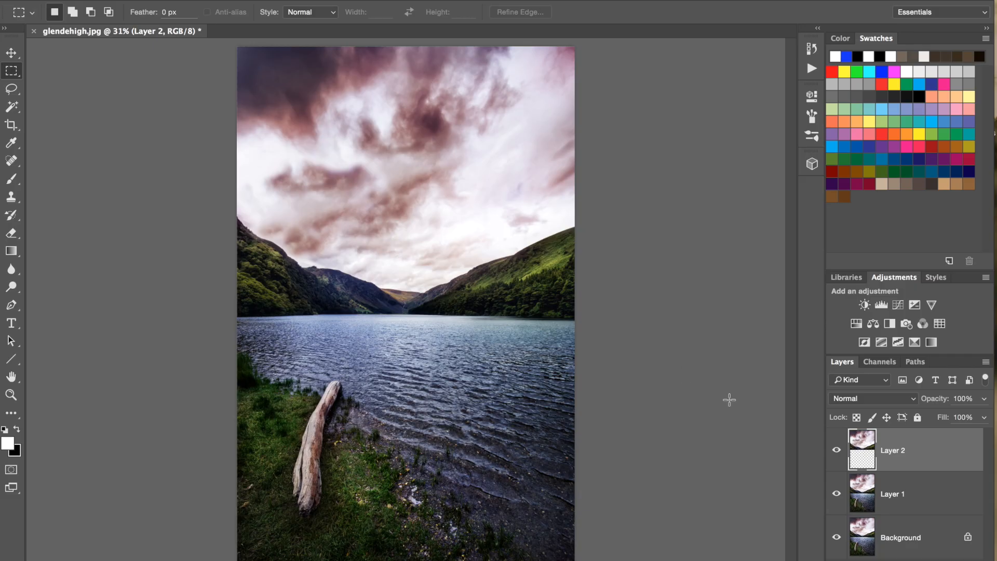
mouse_move(727, 417)
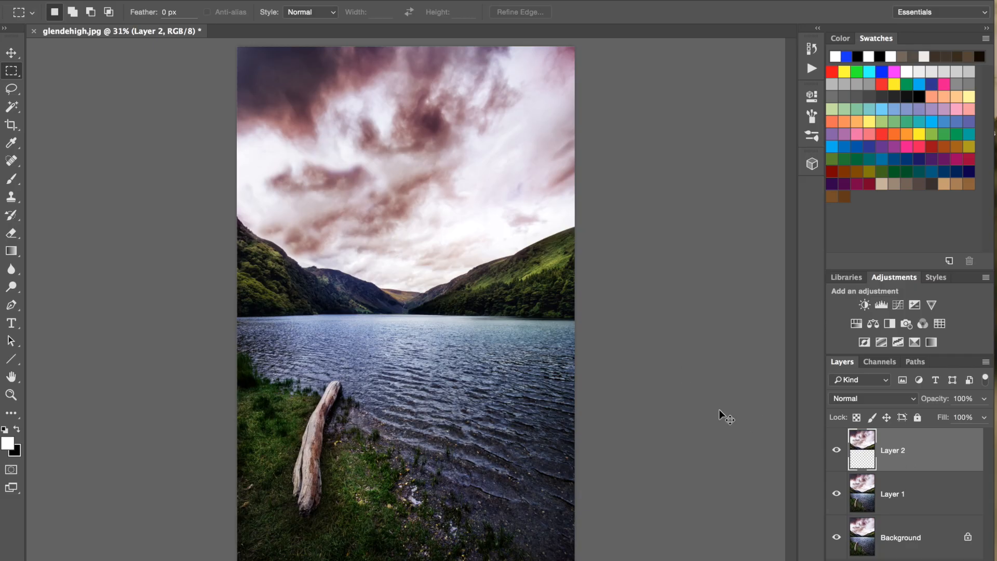
Step: Free-transform the Layer 2 sky copy, rotating it to a steep tilt across the scene
key("ctrl+t")
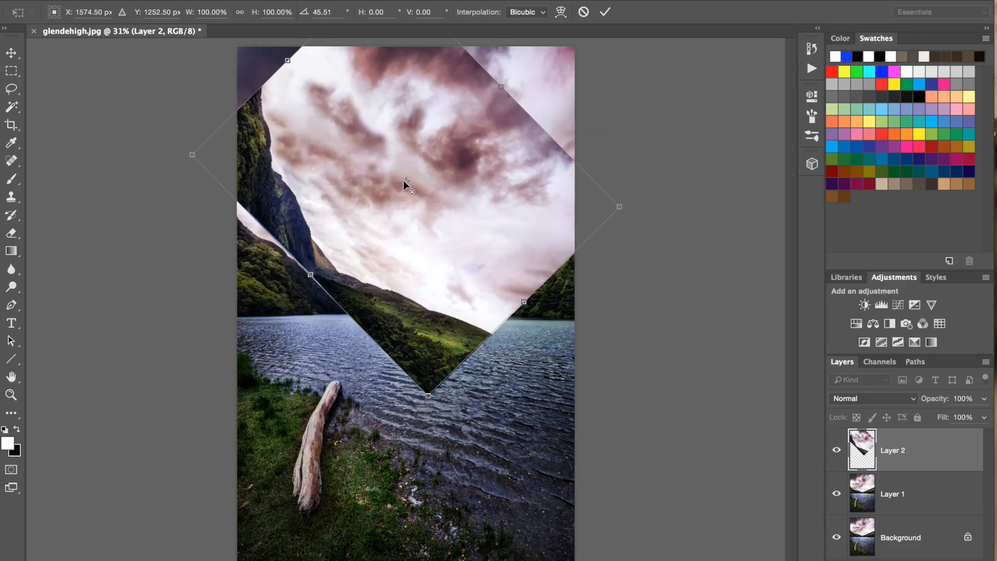
mouse_move(410, 188)
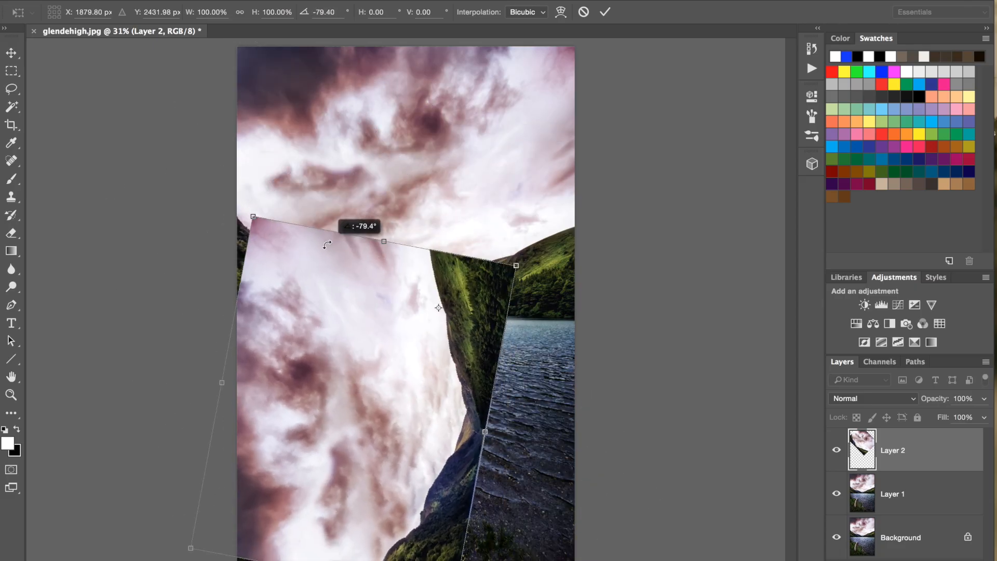
left_click_drag(327, 244, 446, 186)
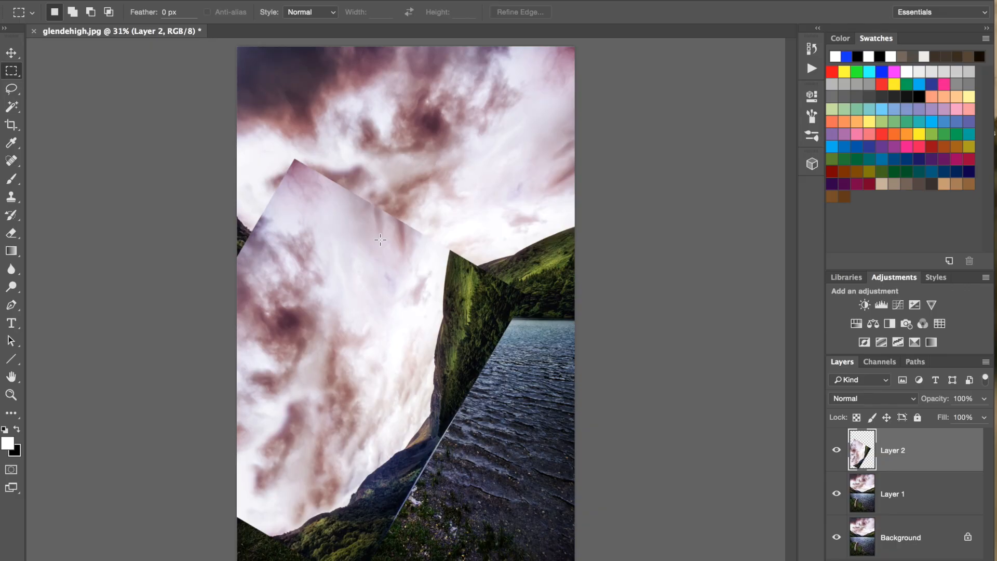
mouse_move(578, 349)
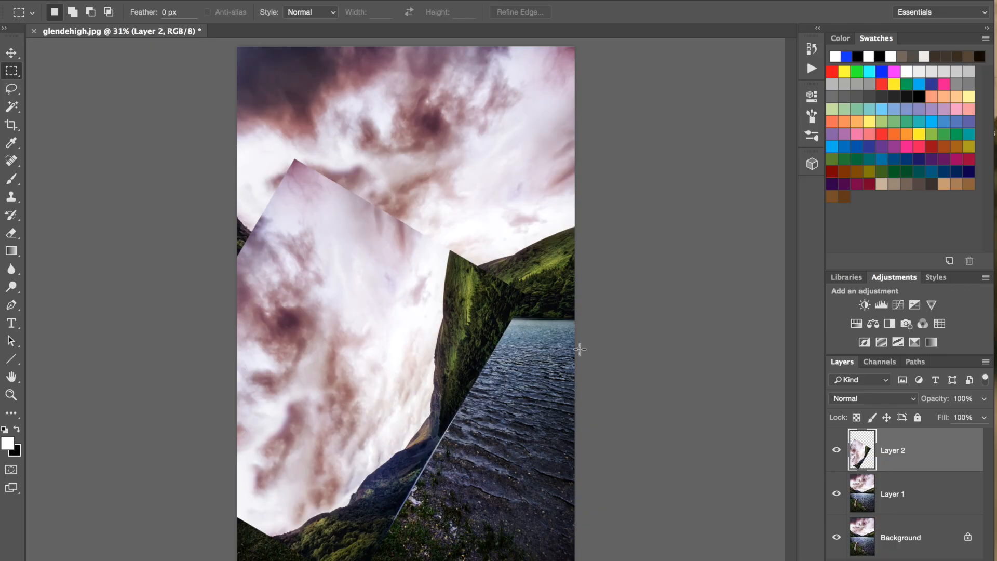
Step: Delete Layer 2 so only Layer 1 and Background with the original photo remain
left_click(968, 261)
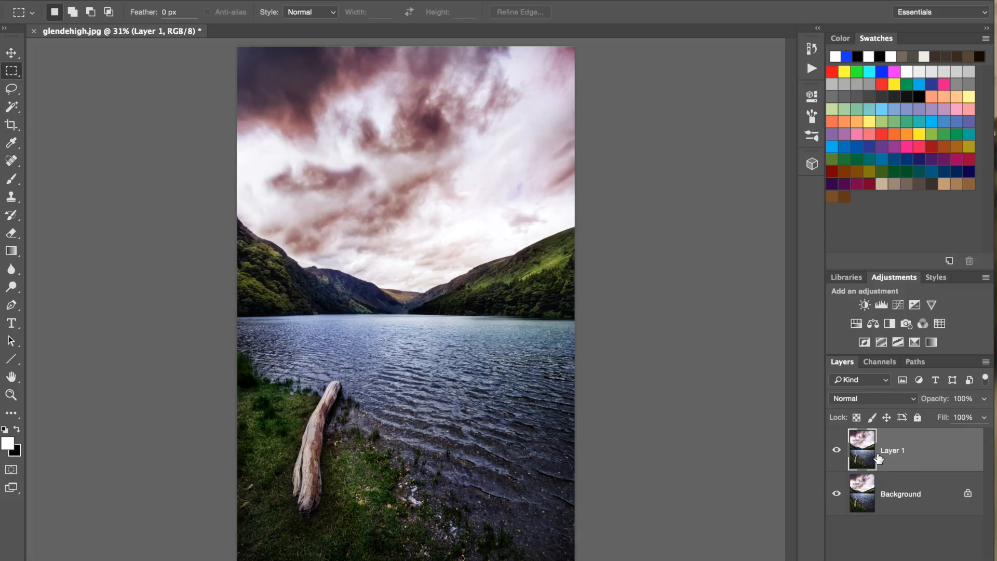
key("ctrl+t")
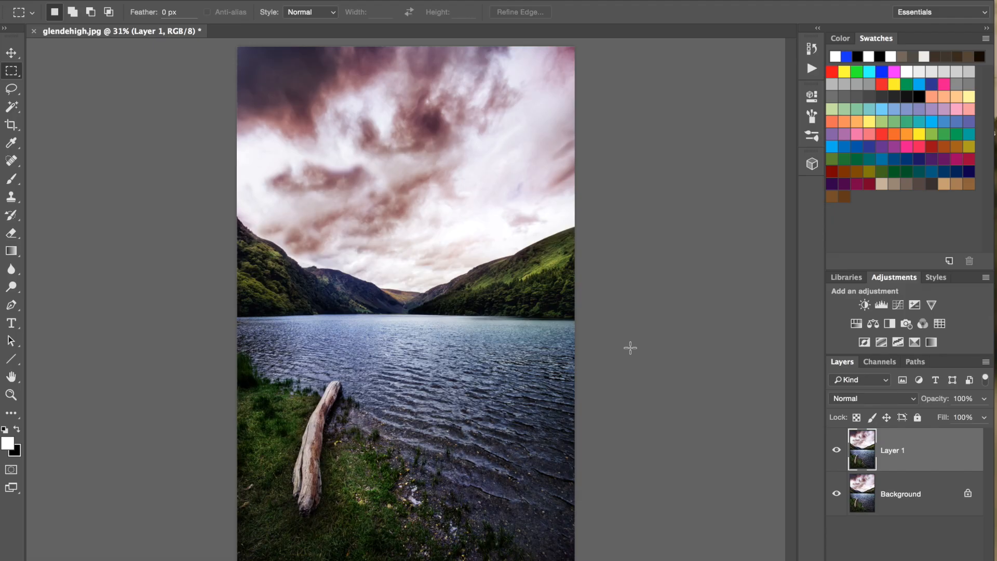
mouse_move(222, 361)
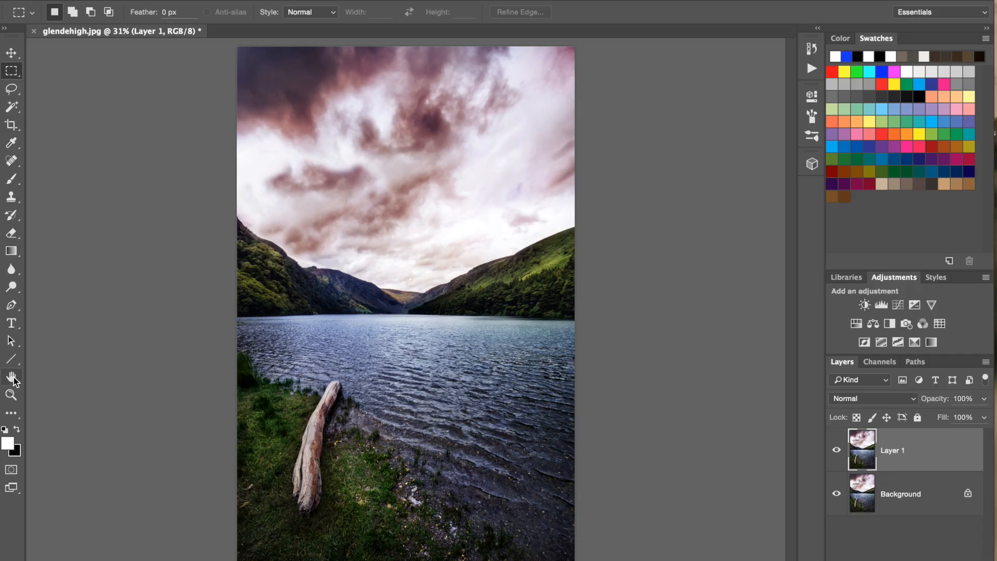
Step: Switch from the Hand Tool to the Rotate View Tool for tilting the canvas display
left_click(12, 376)
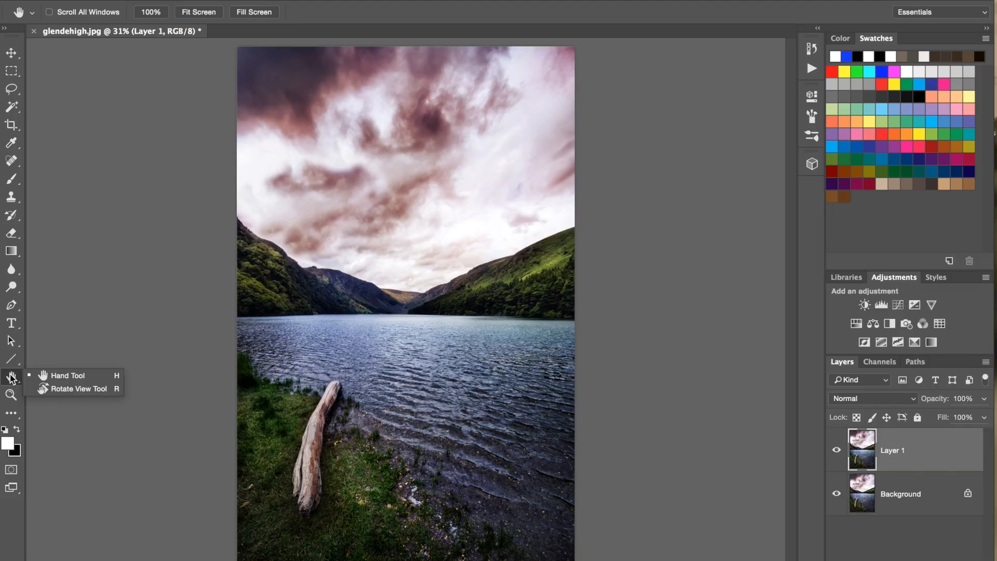
mouse_move(75, 388)
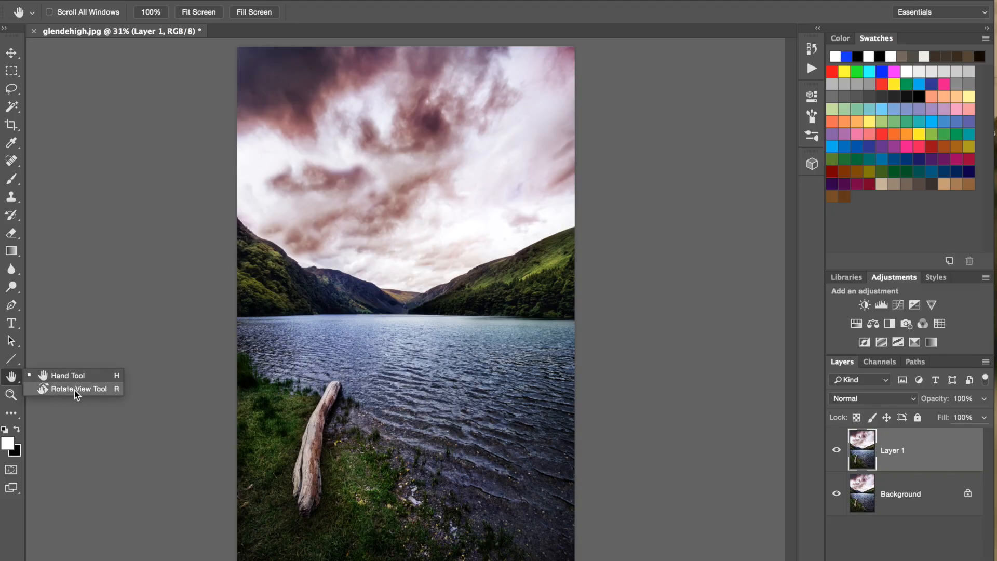
left_click(79, 388)
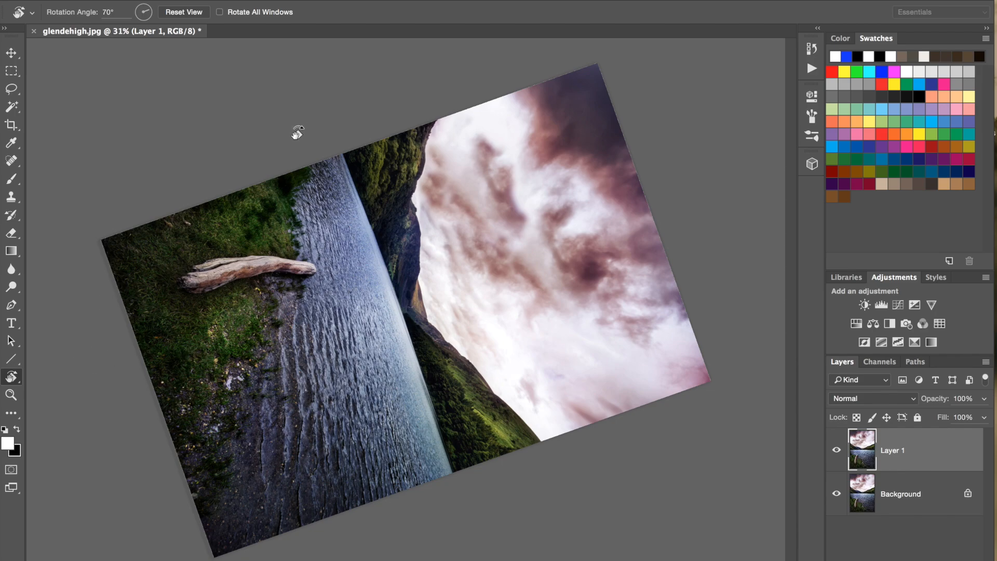
Step: Rotate the canvas view to about 64 degrees, then reset it to 0° upright
left_click_drag(297, 132, 224, 267)
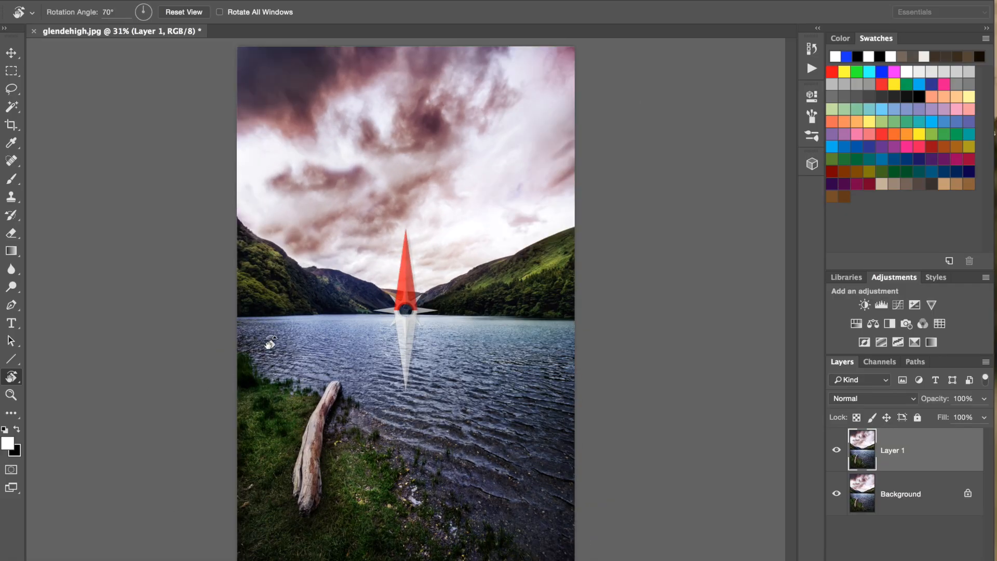
left_click(183, 11)
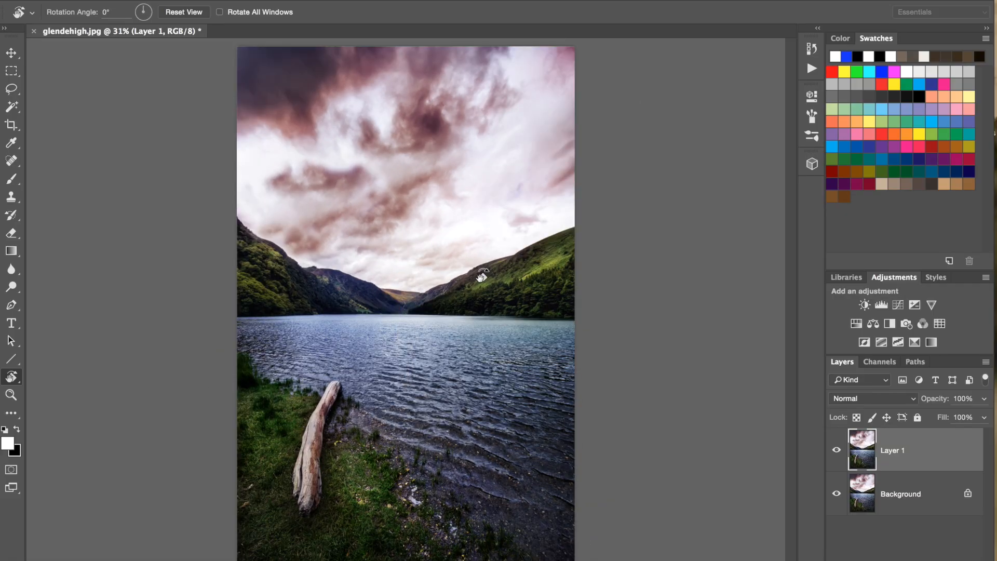
mouse_move(566, 265)
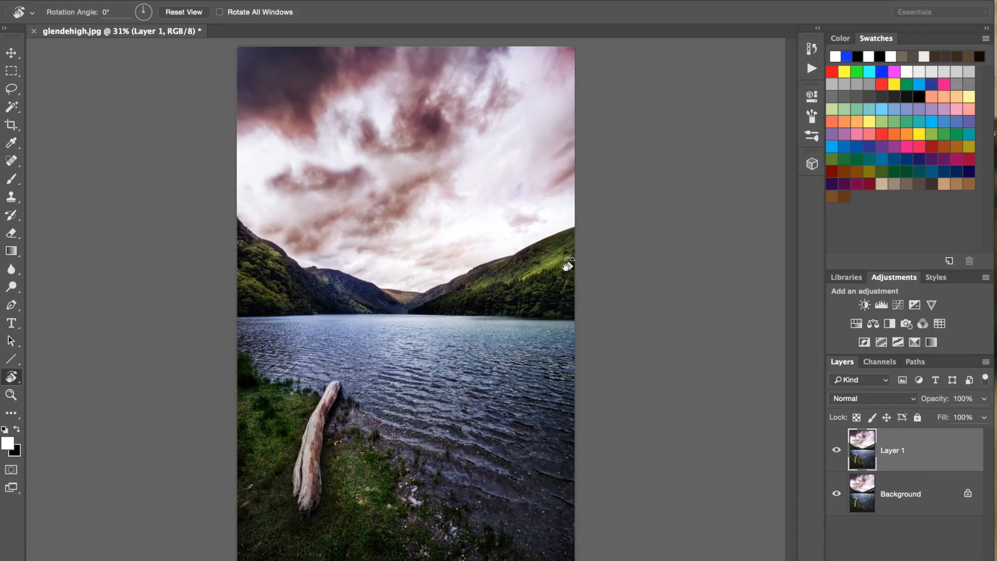
mouse_move(569, 265)
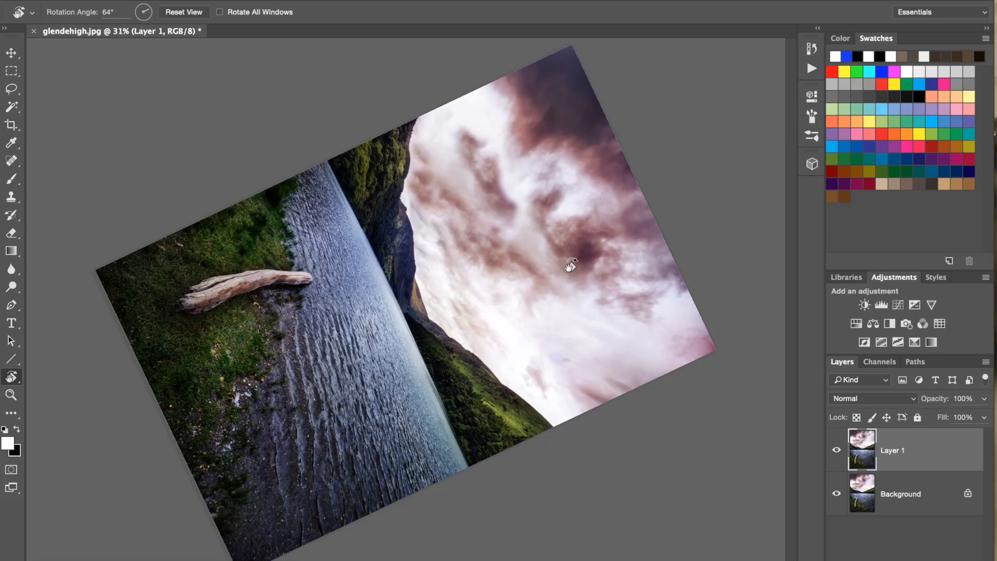
left_click(183, 12)
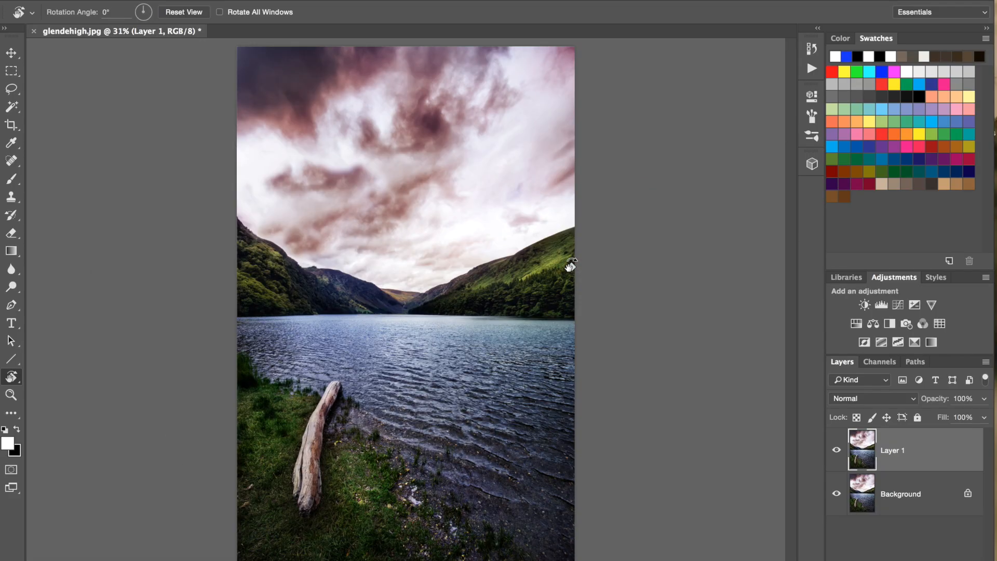